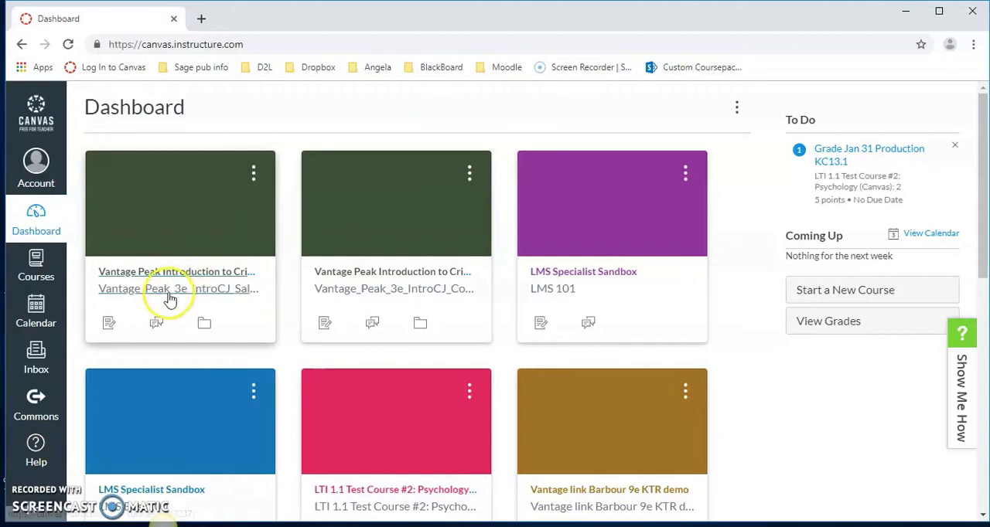
mouse_move(162, 294)
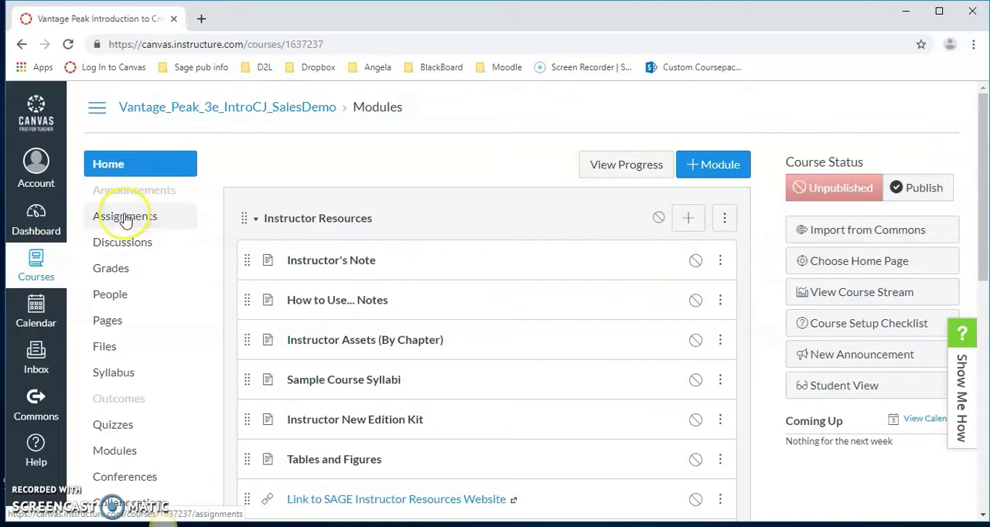
Show the Assignments list for the Vantage_Peak_3e_IntroCJ_SalesDemo course.
click(124, 216)
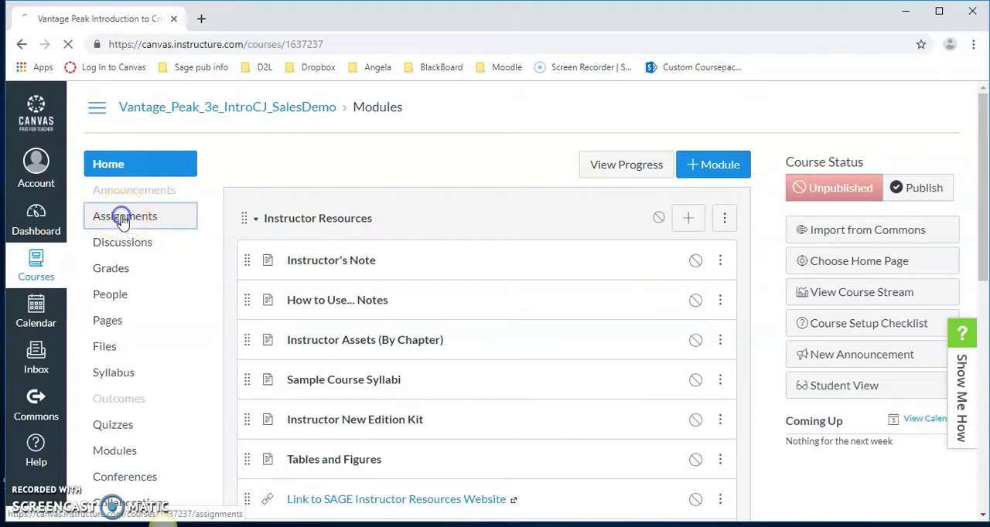
click(124, 216)
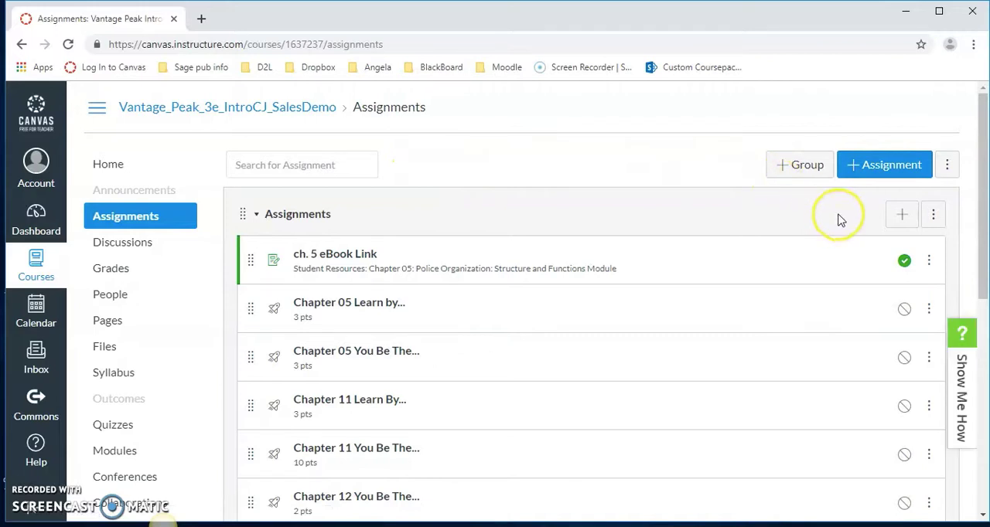
mouse_move(885, 163)
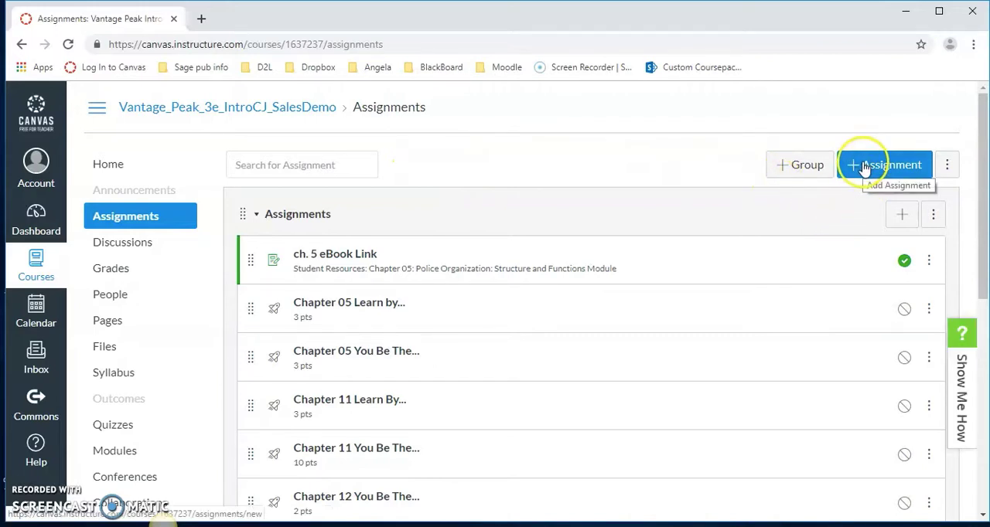
Create a new assignment named 'ch.5 test' worth 3 points.
click(885, 163)
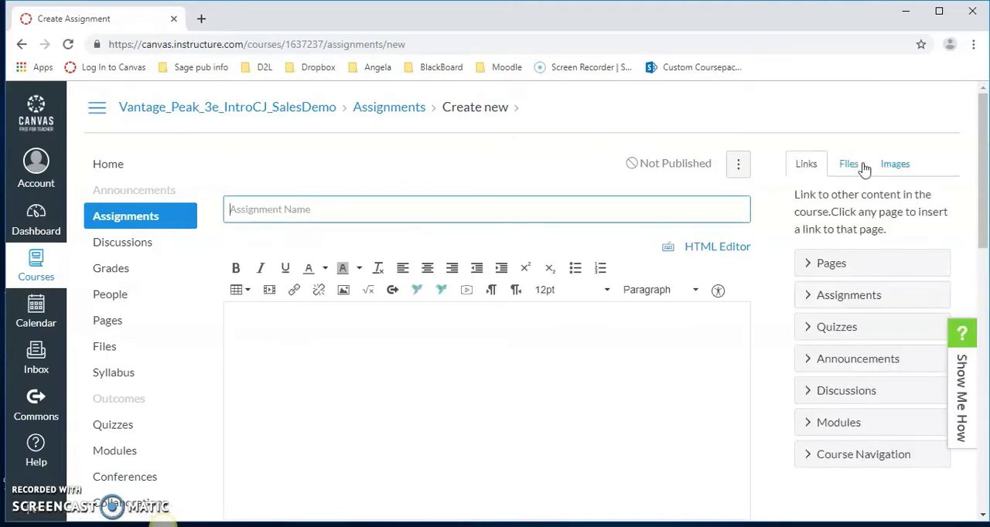
text(ch.5)
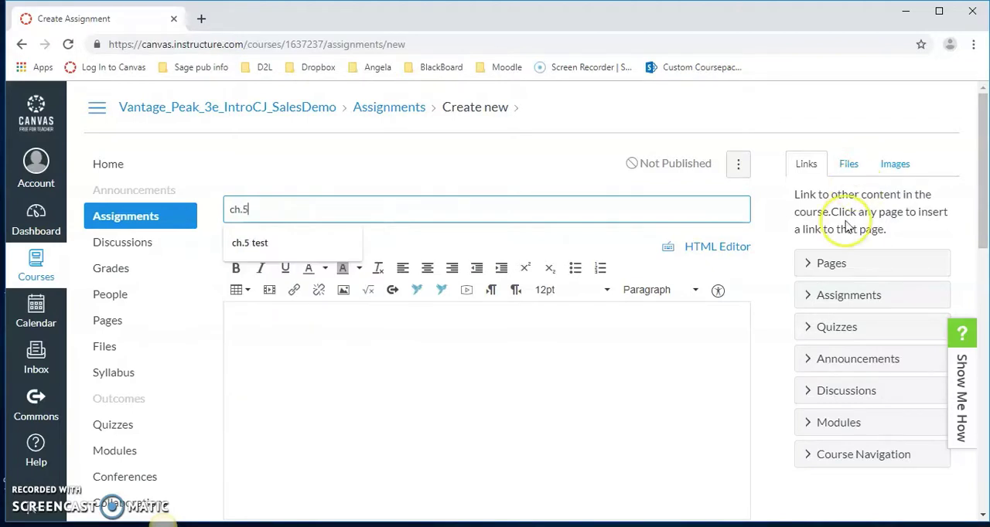
click(250, 241)
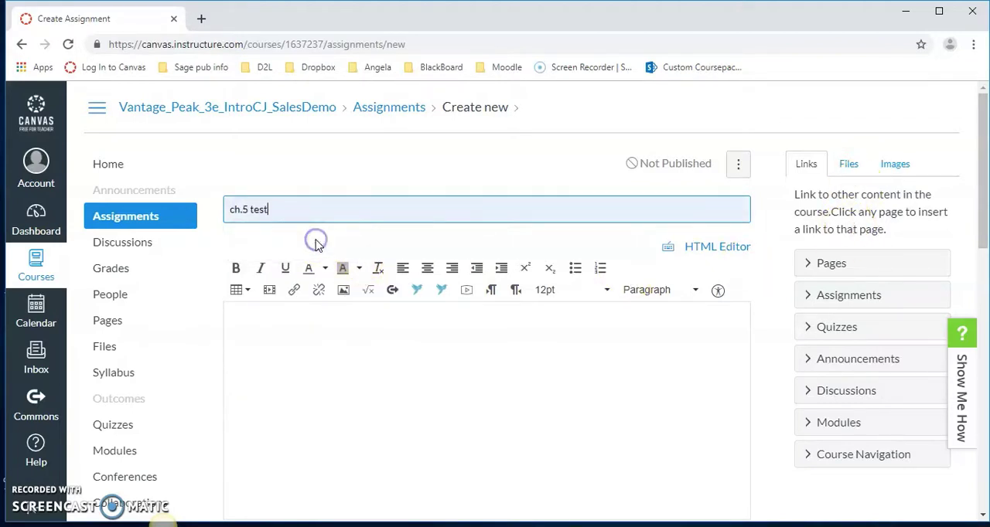
scroll(down, 3)
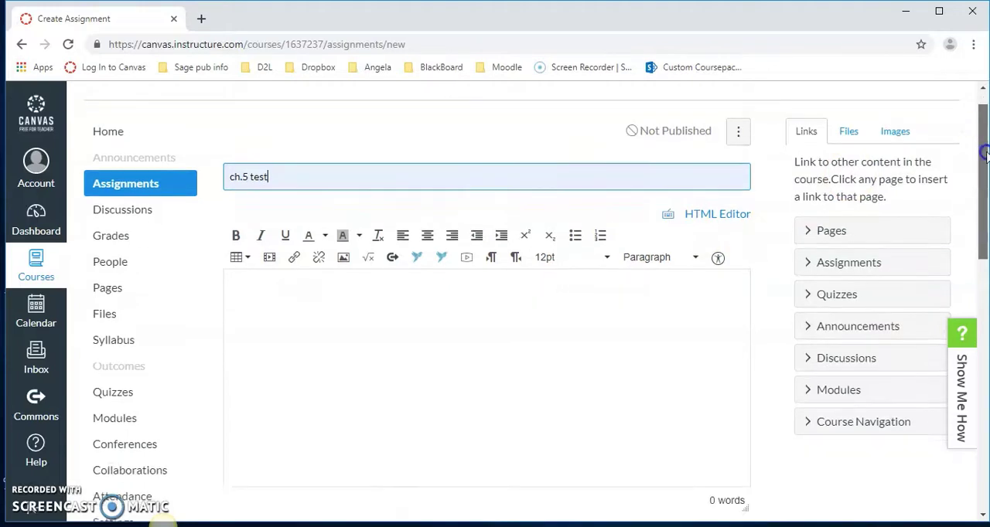
scroll(down, 3)
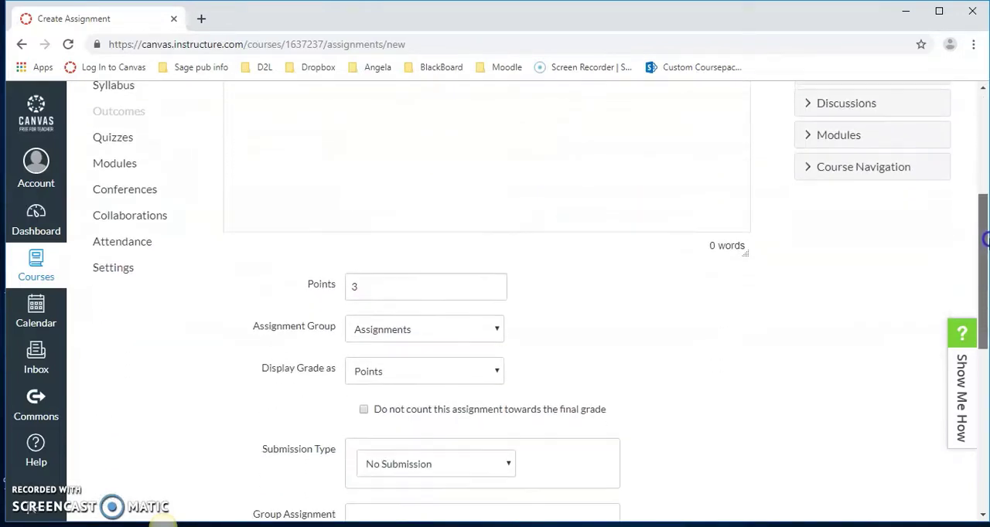
scroll(down, 3)
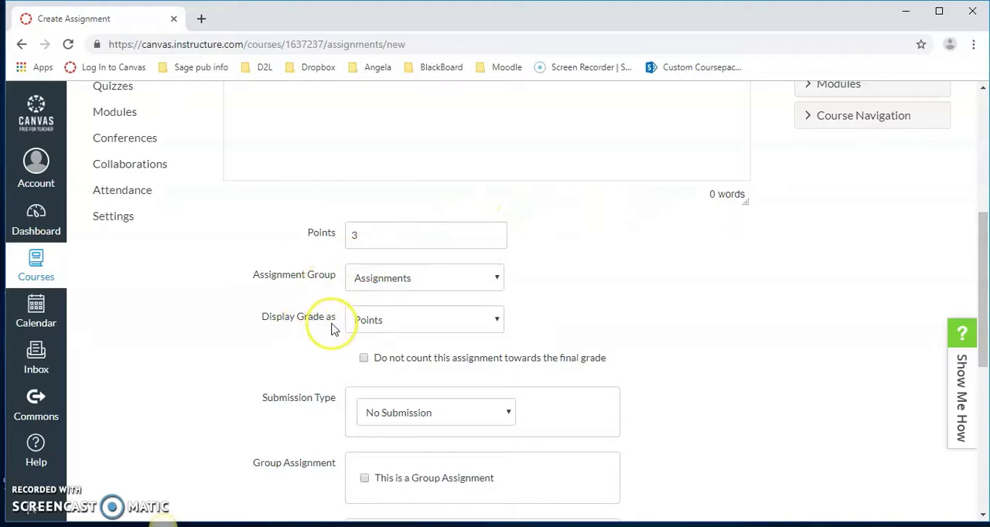
mouse_move(266, 409)
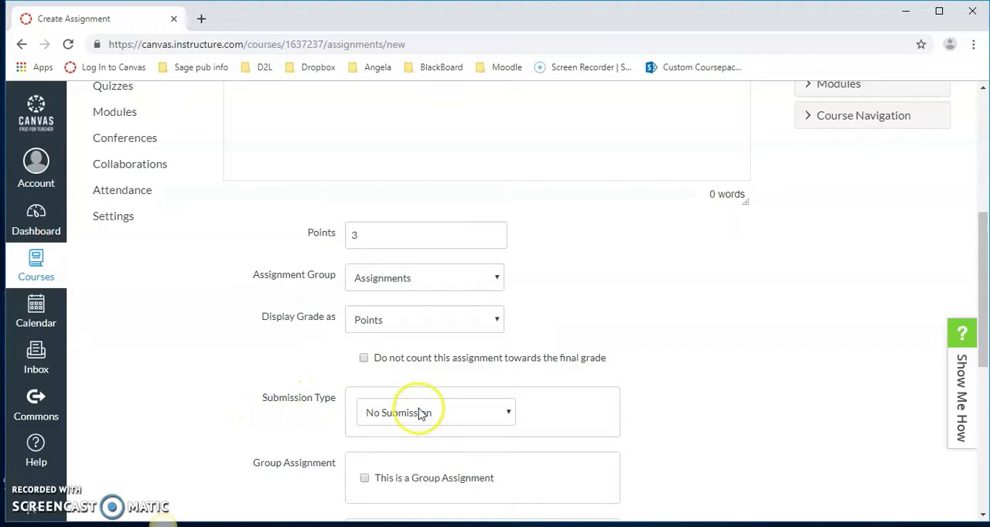
Set the assignment's Submission Type to External Tool.
click(436, 412)
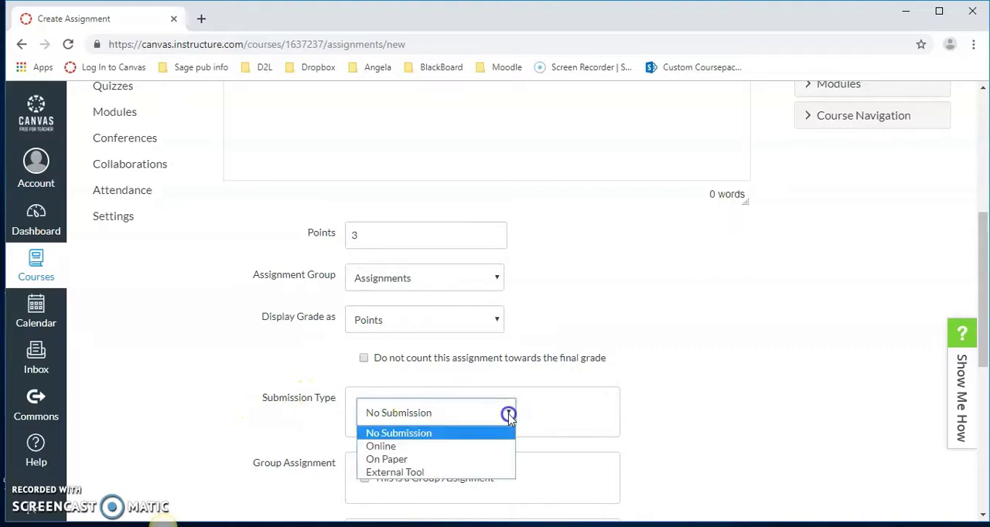
mouse_move(507, 415)
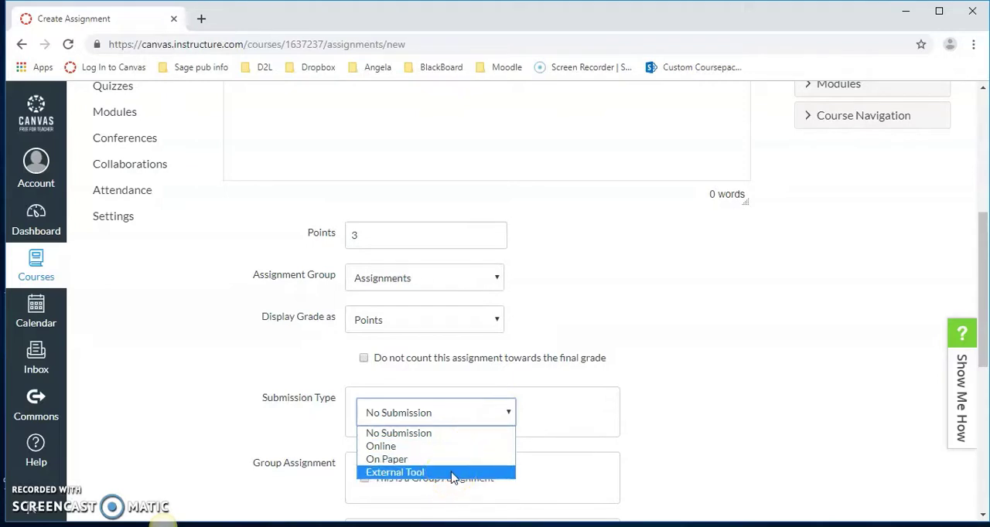
click(395, 473)
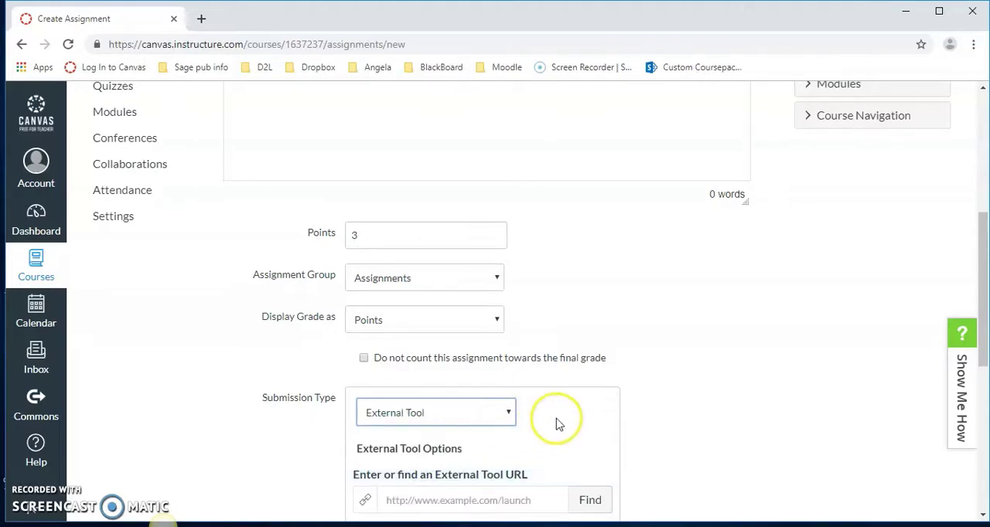
scroll(down, 3)
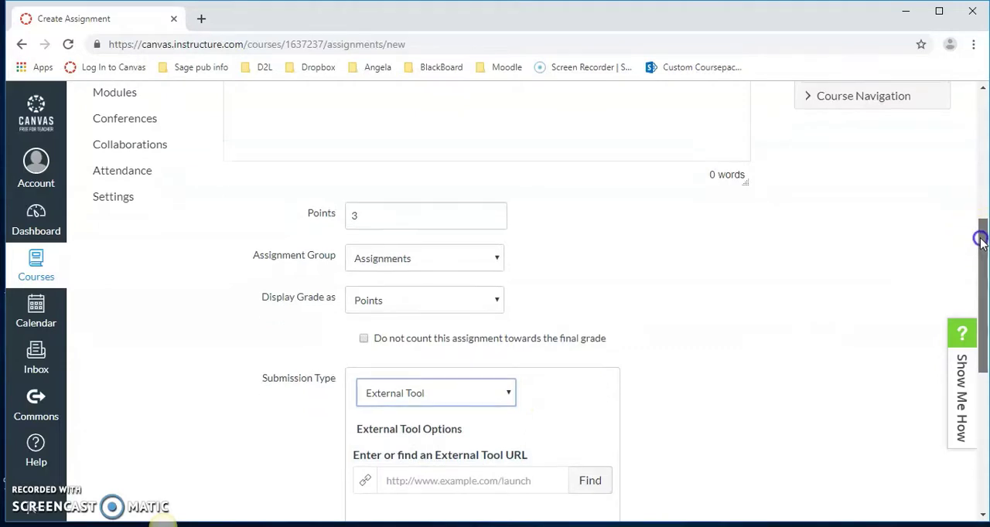
scroll(down, 3)
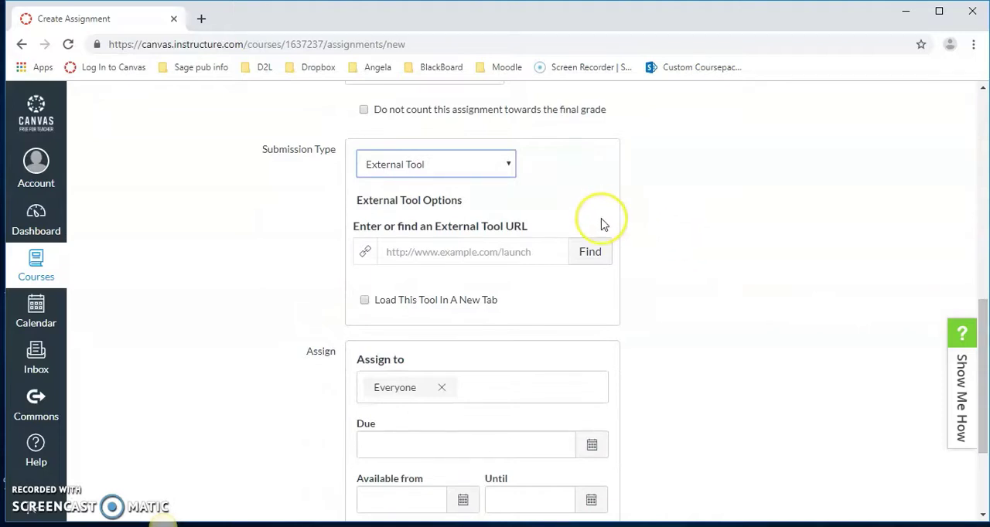
Find and choose the SAGE Vantage link tool from the available external tools.
click(589, 250)
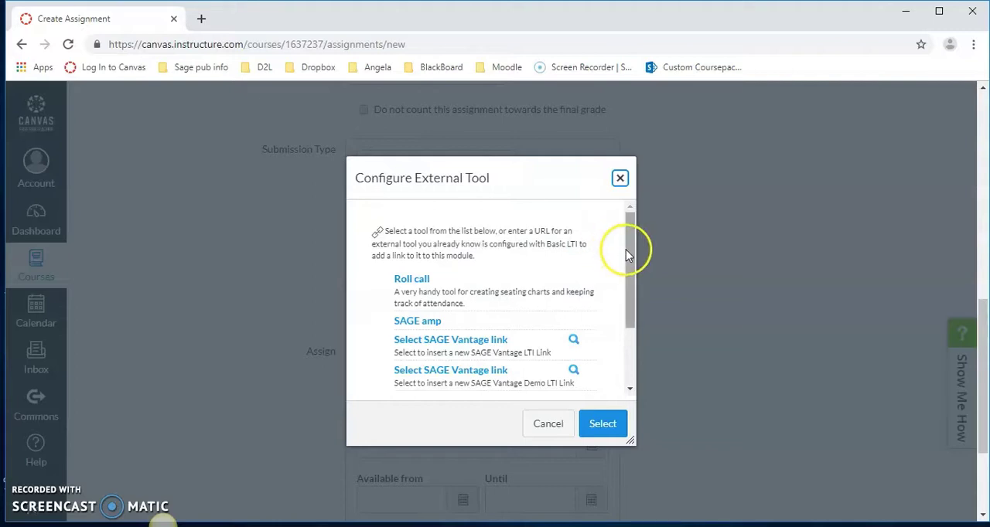
scroll(down, 3)
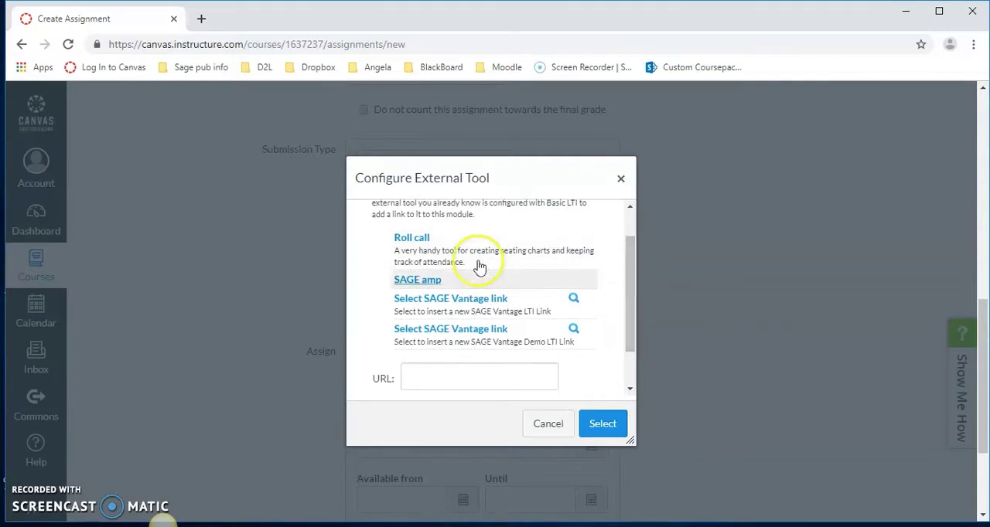
mouse_move(452, 332)
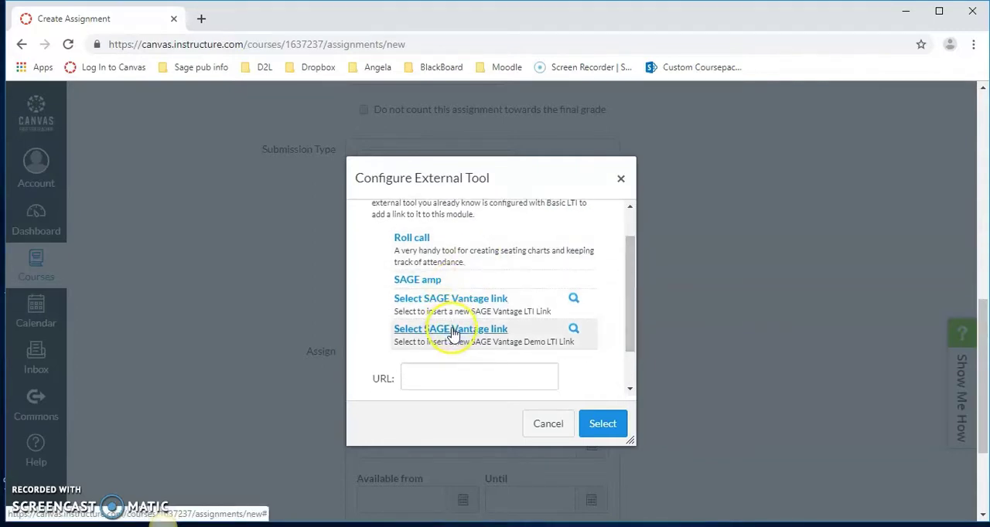
click(450, 328)
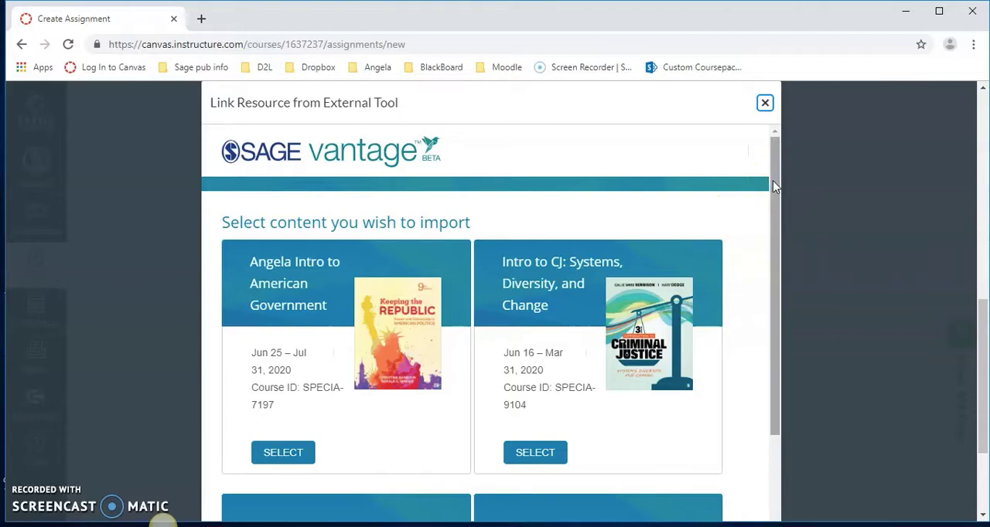
Locate the Criminal Justice (SPECIA-9119) course card in the Link Resource dialog.
scroll(down, 3)
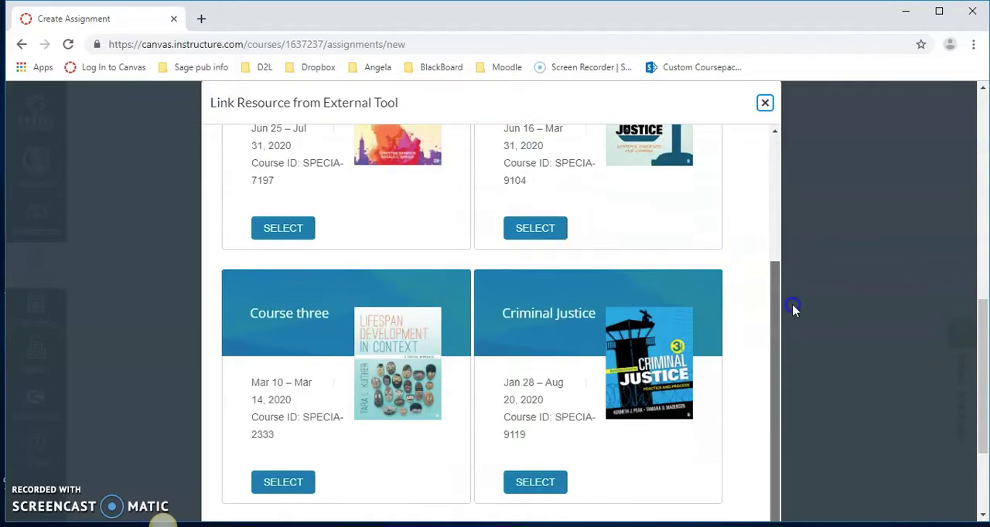
scroll(down, 3)
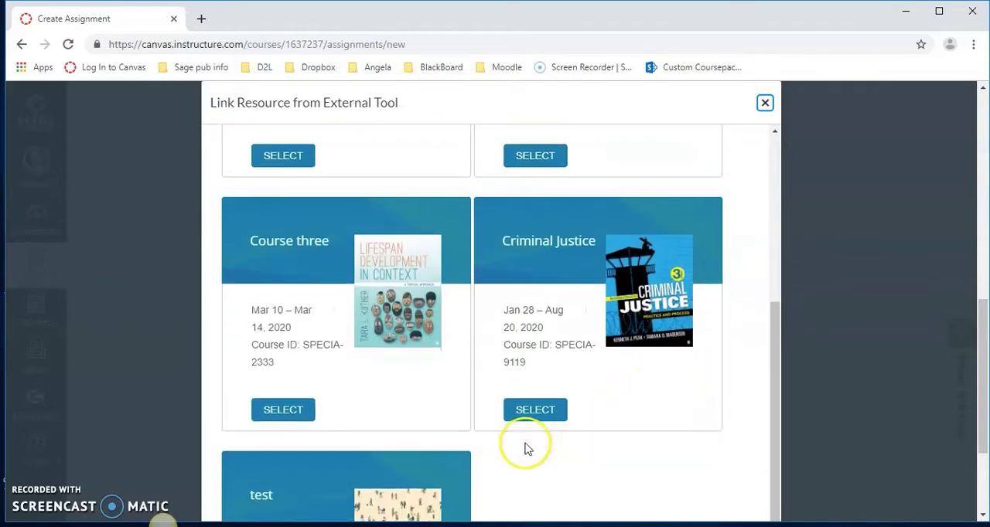
click(535, 410)
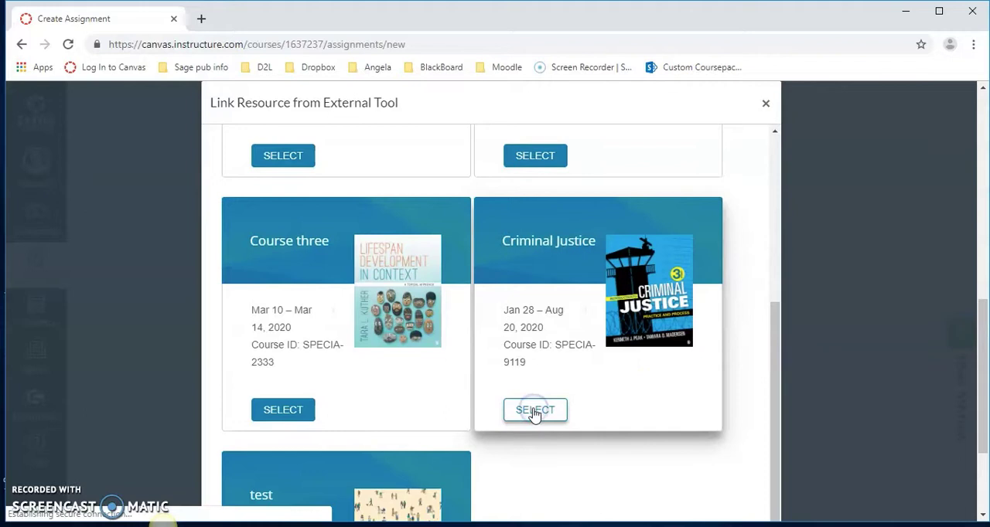
Select the Criminal Justice course and filter its content to Chapter 5.
click(535, 410)
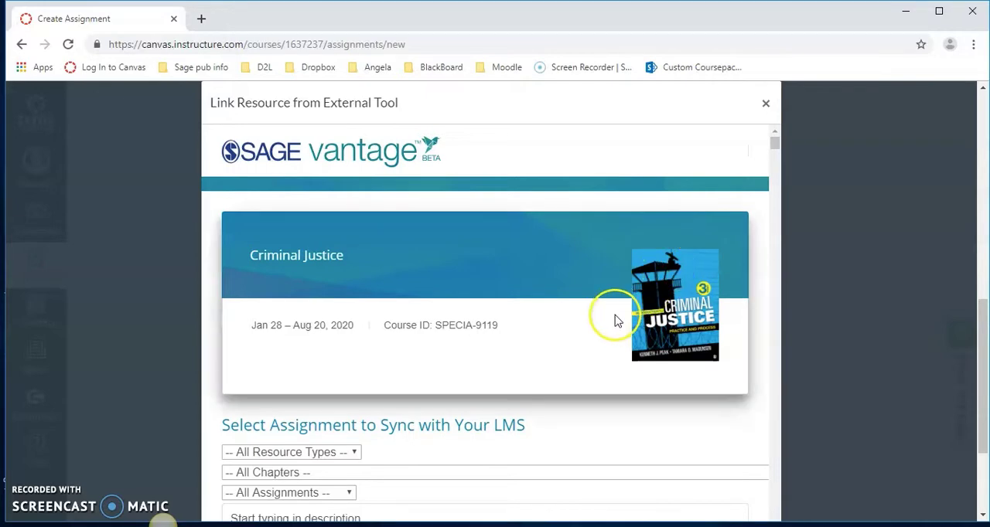
click(266, 473)
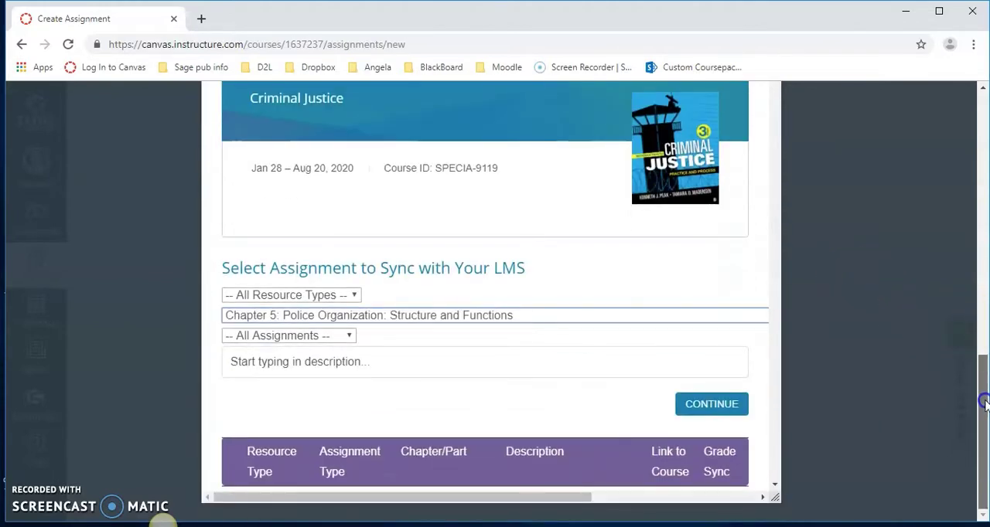
scroll(down, 3)
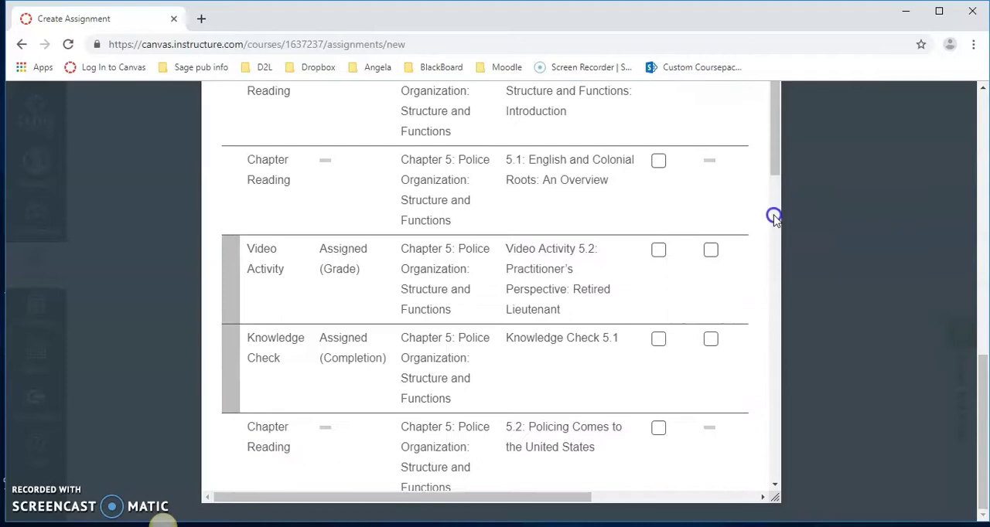
scroll(down, 3)
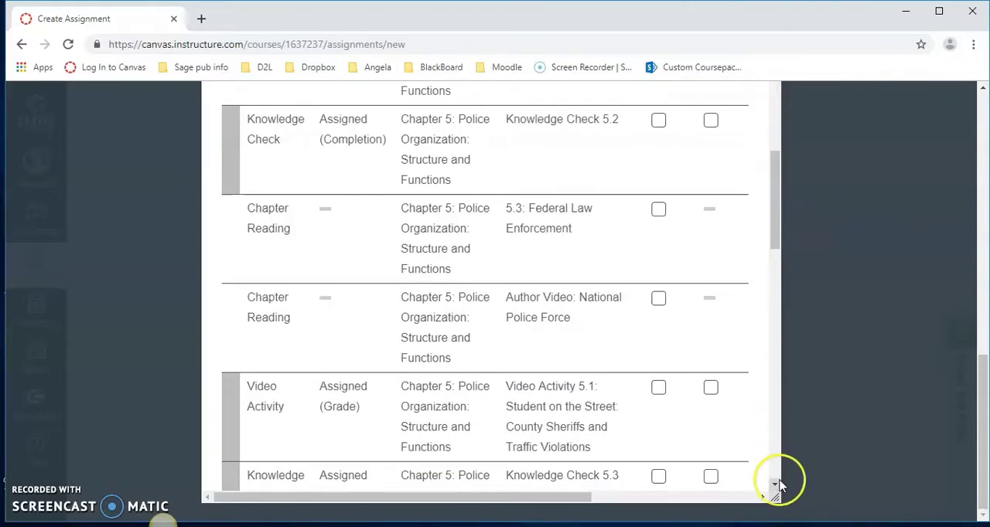
scroll(down, 3)
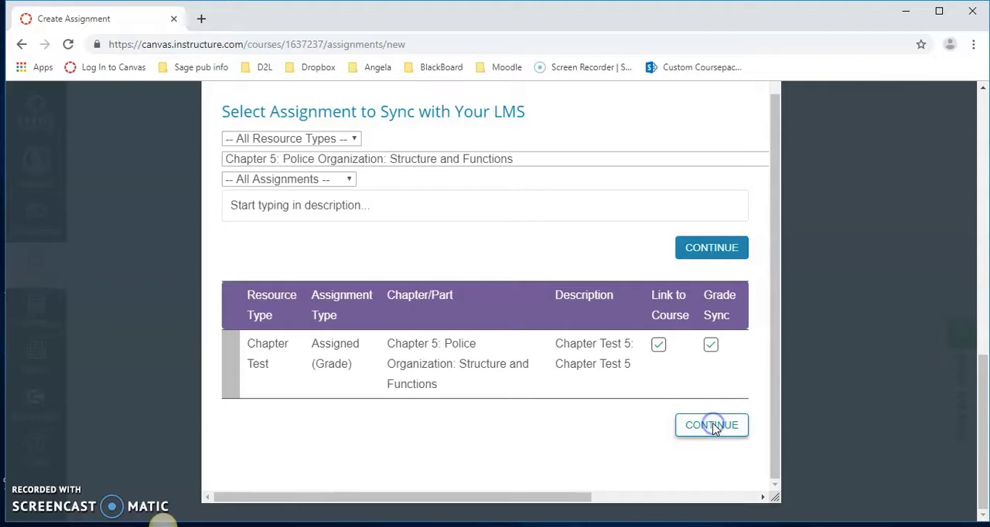
Continue with Chapter Test 5 linked and grade-synced, and confirm the selection.
click(711, 425)
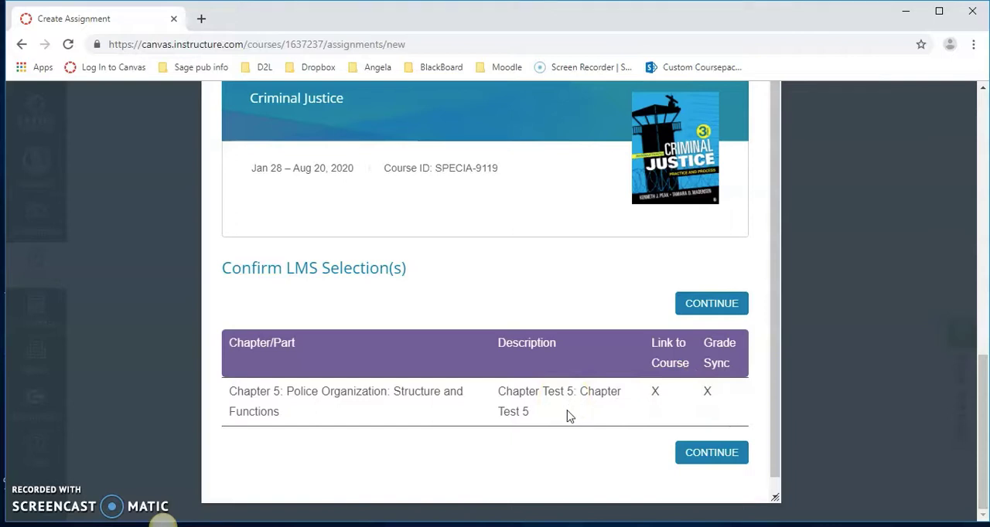
click(711, 451)
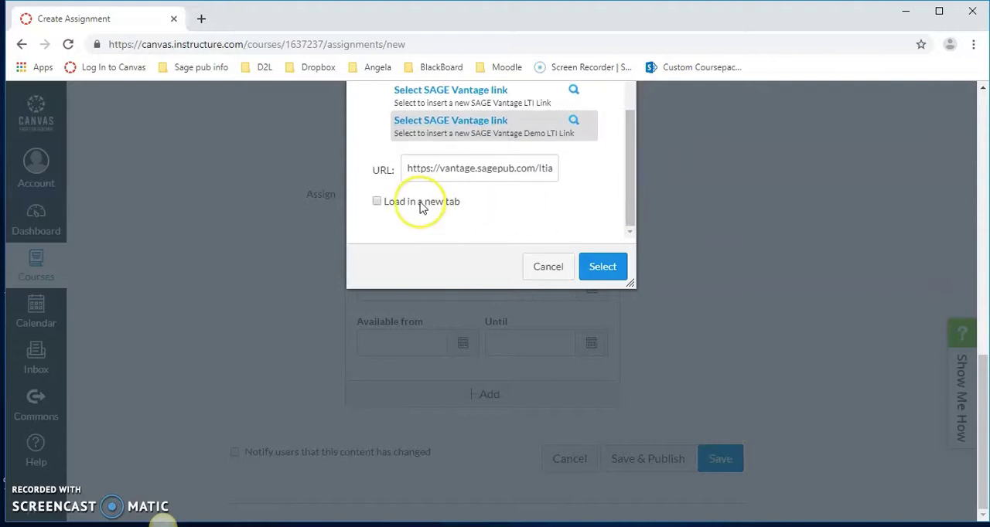
Set the SAGE Vantage link to load in a new tab and insert it.
click(378, 201)
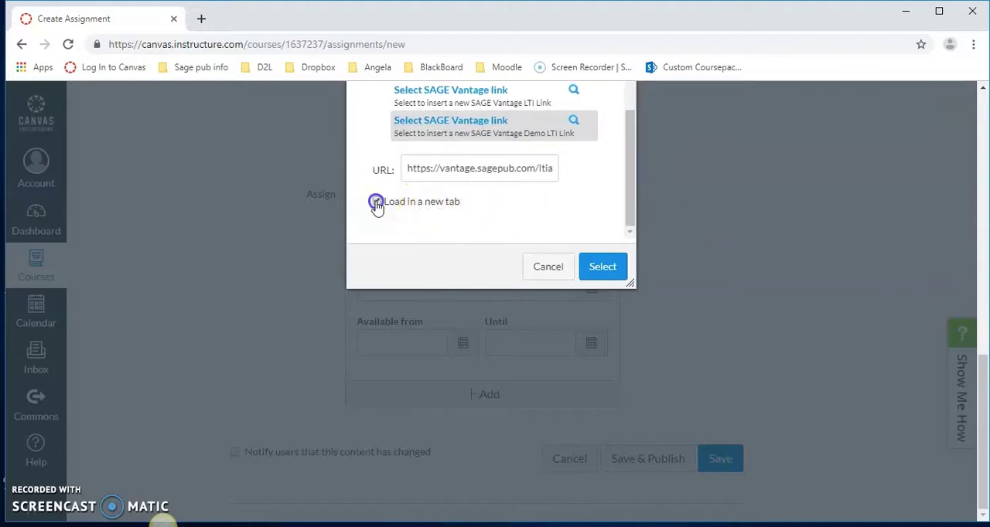
click(378, 201)
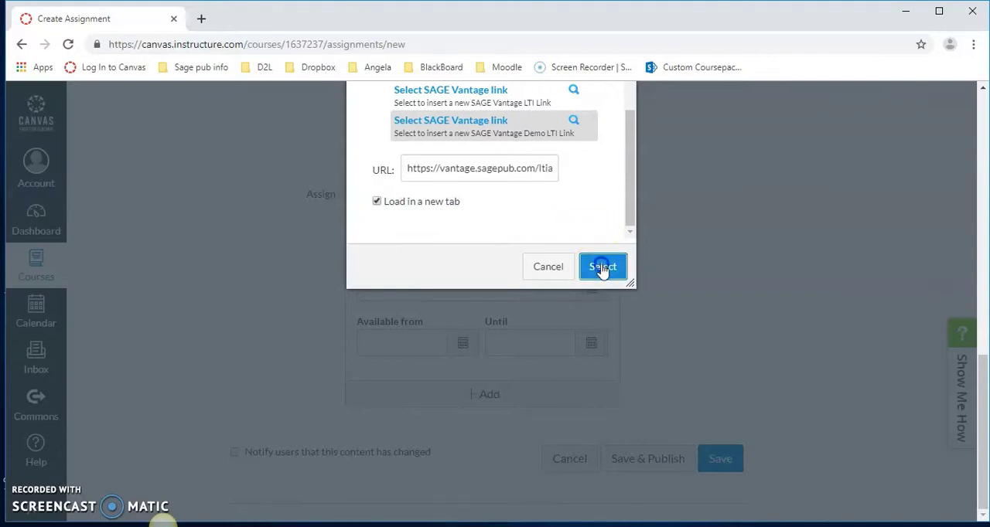
click(603, 266)
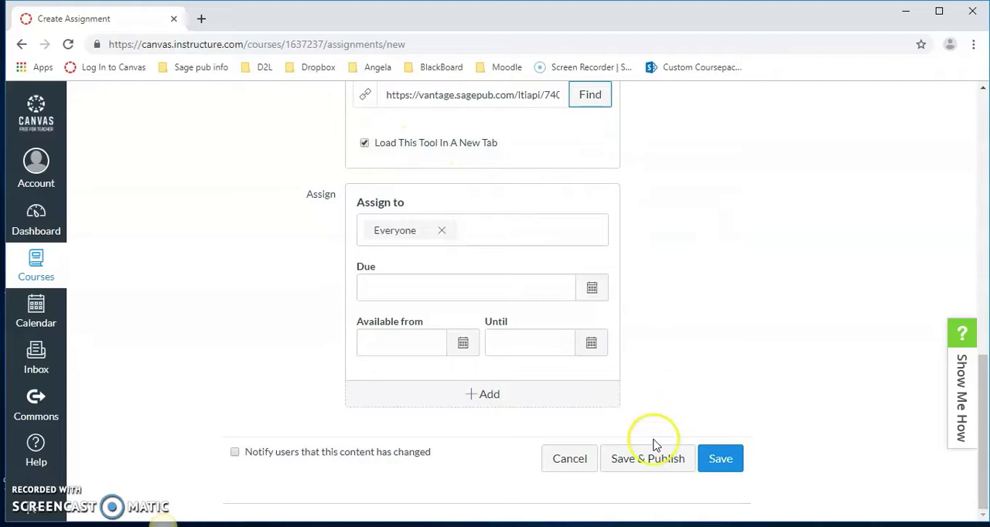
Save and publish the 'ch.5 test' assignment.
click(647, 457)
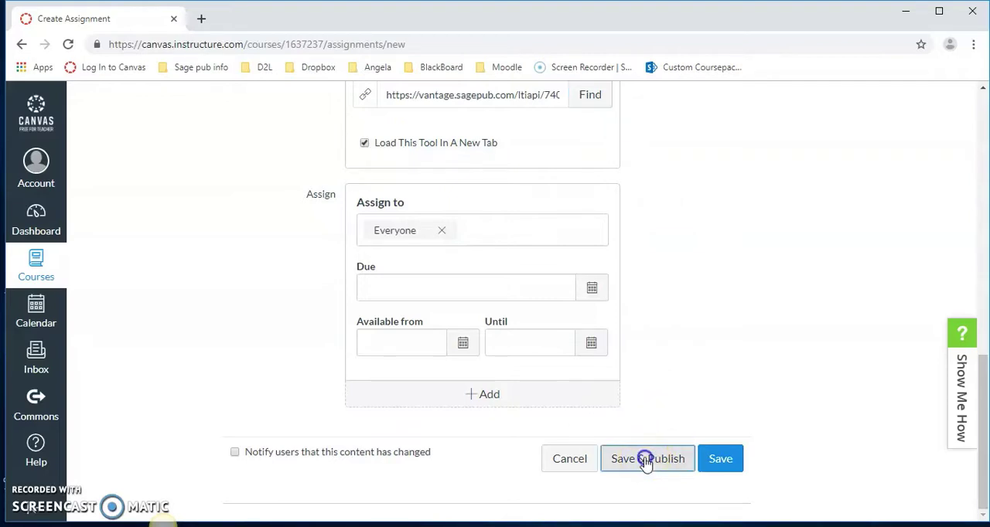
click(647, 458)
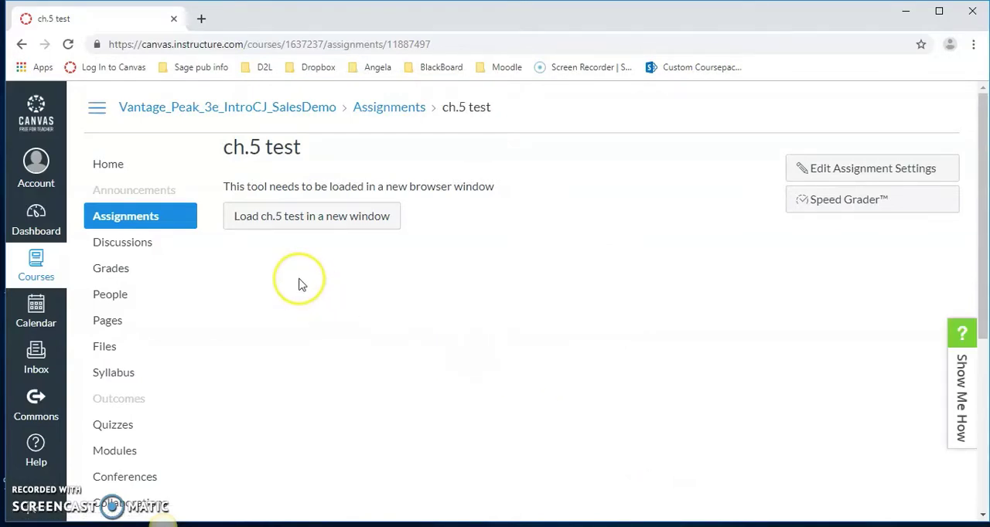
mouse_move(309, 216)
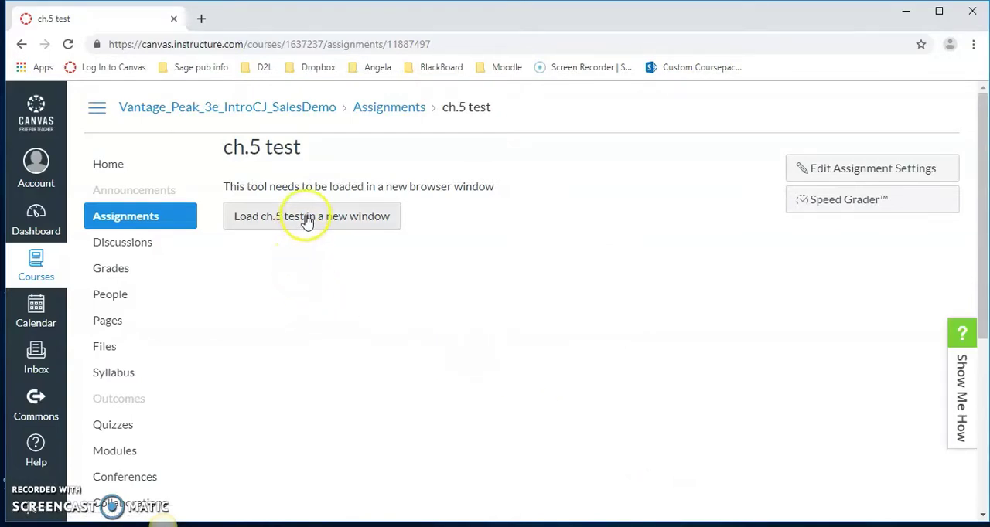
Load 'ch.5 test' in a new window to reach Chapter Test 5 in student preview.
click(312, 216)
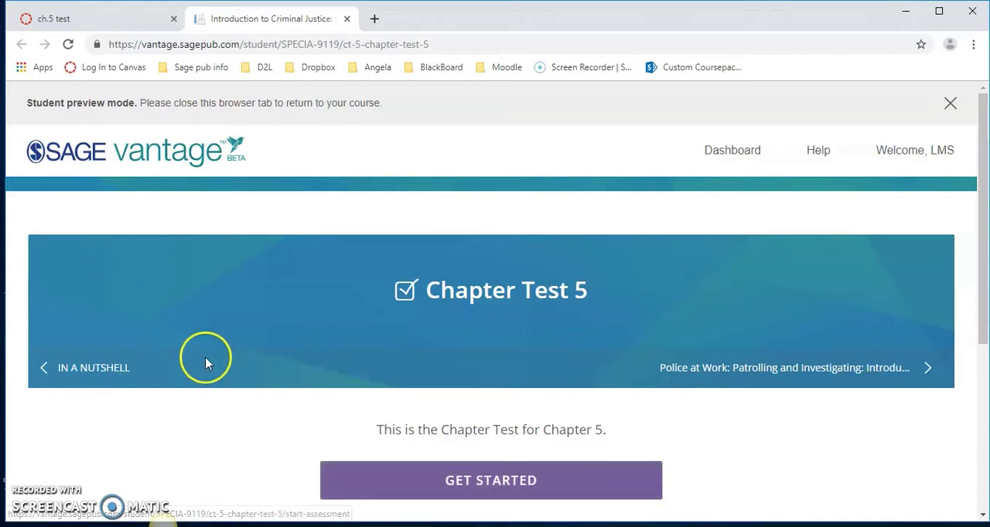
mouse_move(108, 116)
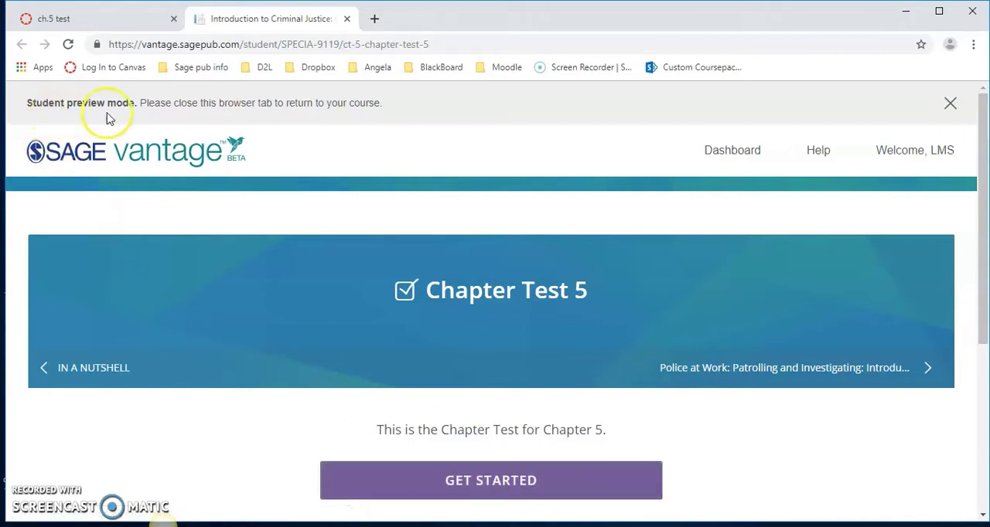